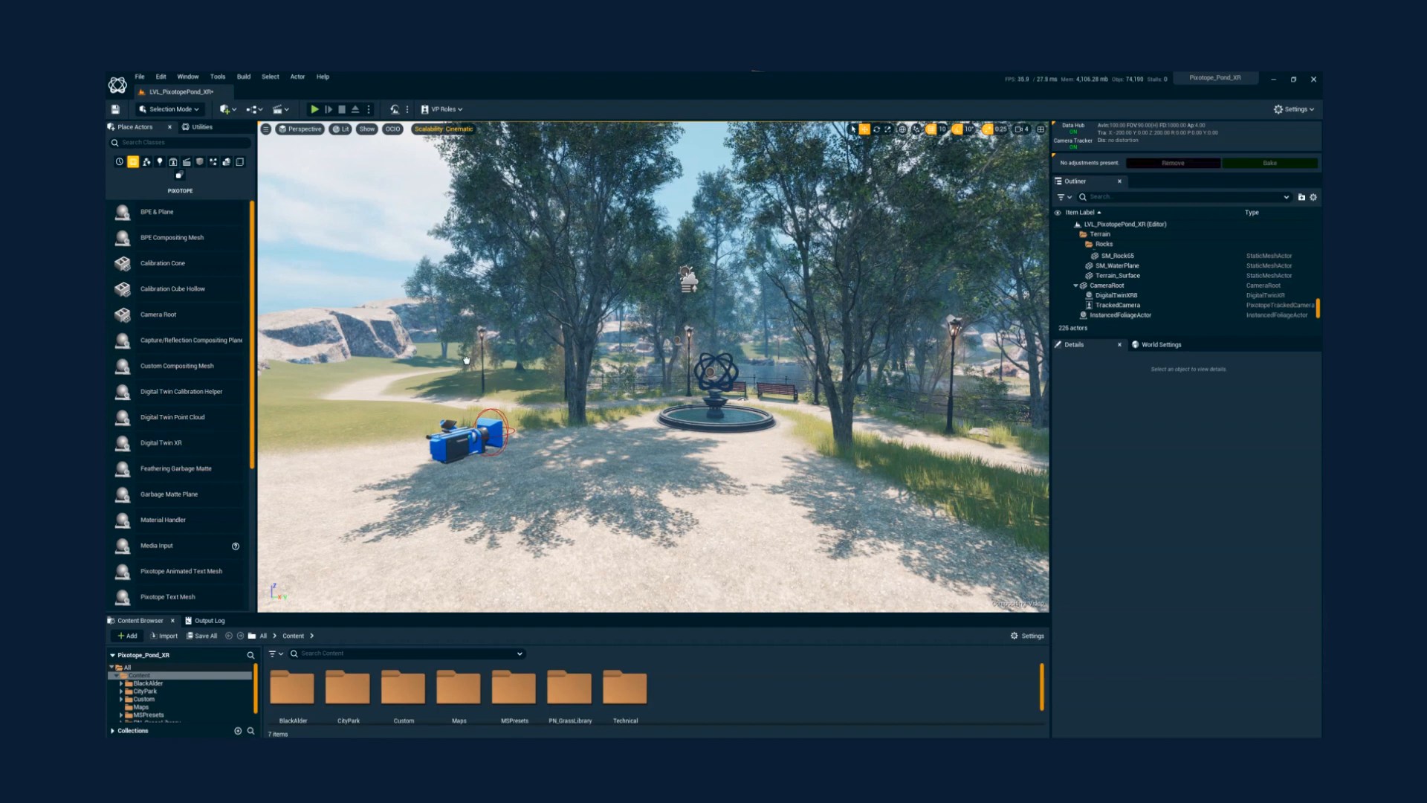
Step: Place a Digital Twin XR actor from the Pixotope category near the fountain
click(1114, 295)
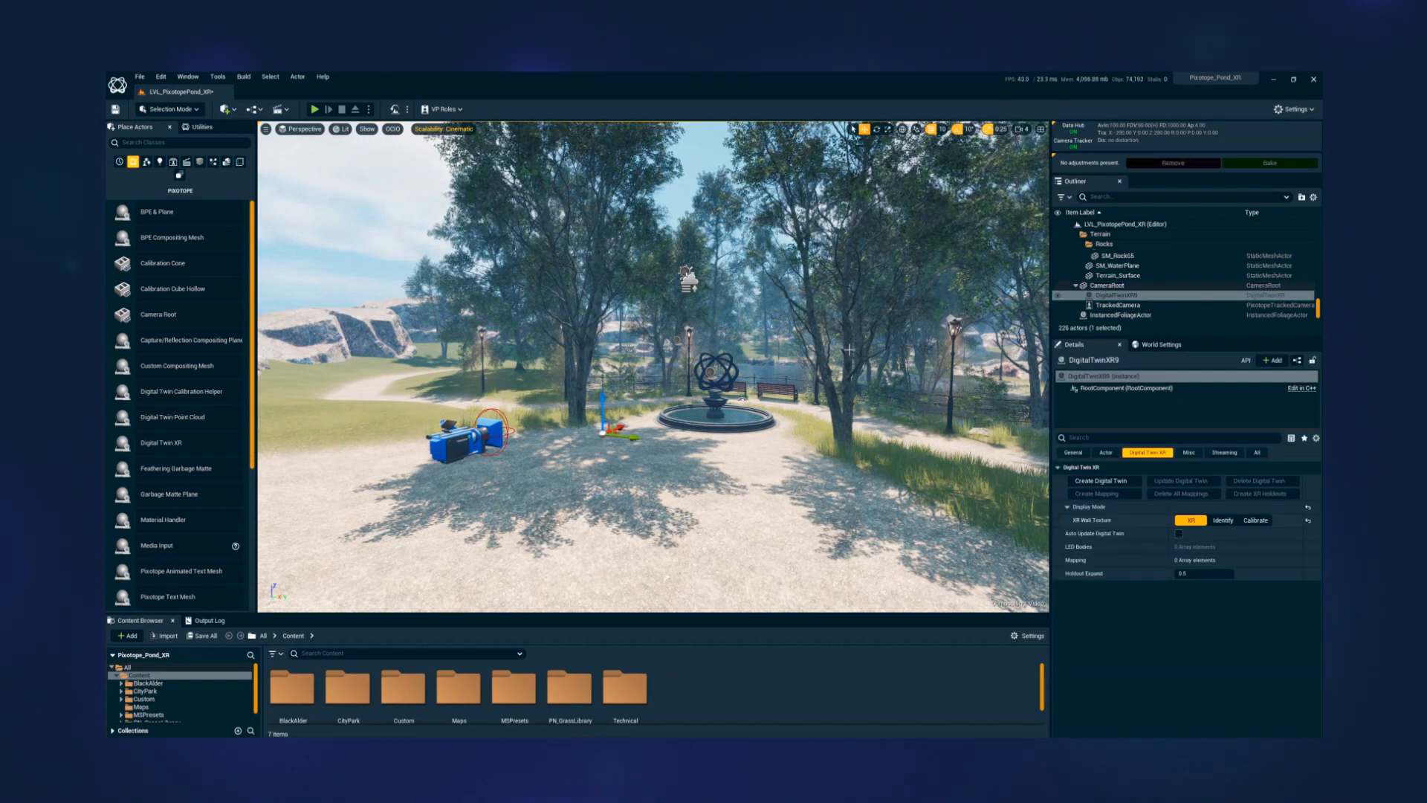
Step: Generate the curved LED wall with Create Digital Twin and set XR Wall Texture to Calibrate
click(1102, 481)
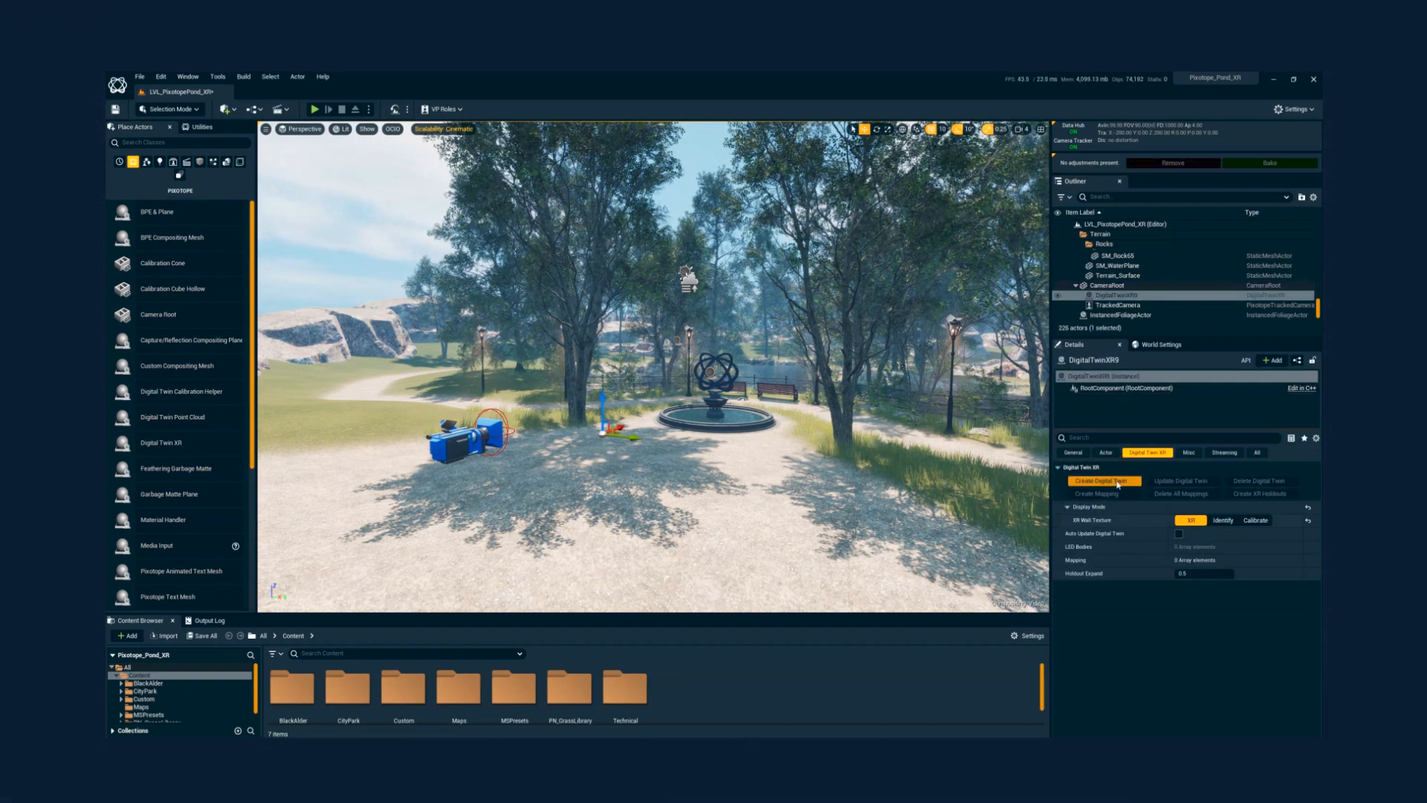
click(1103, 481)
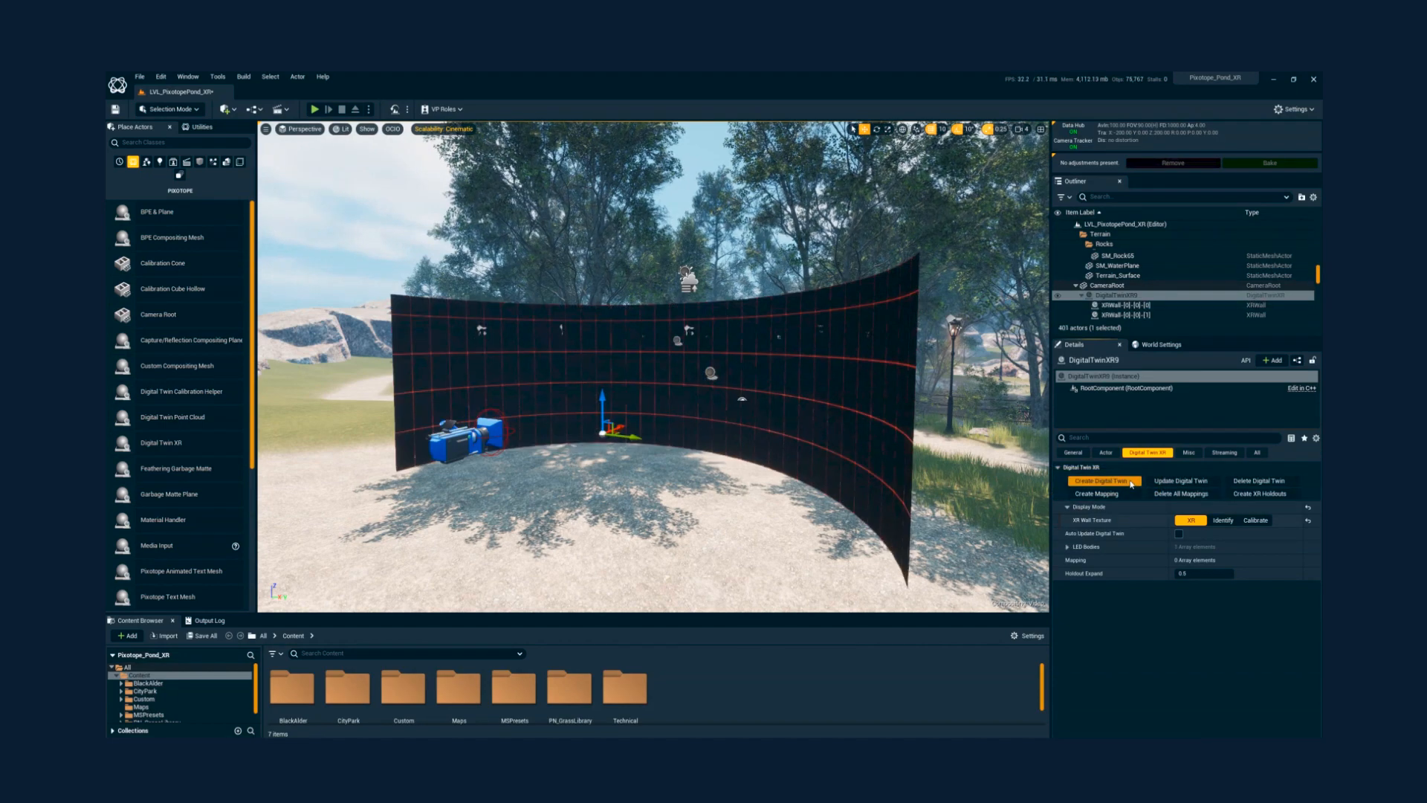
click(1254, 519)
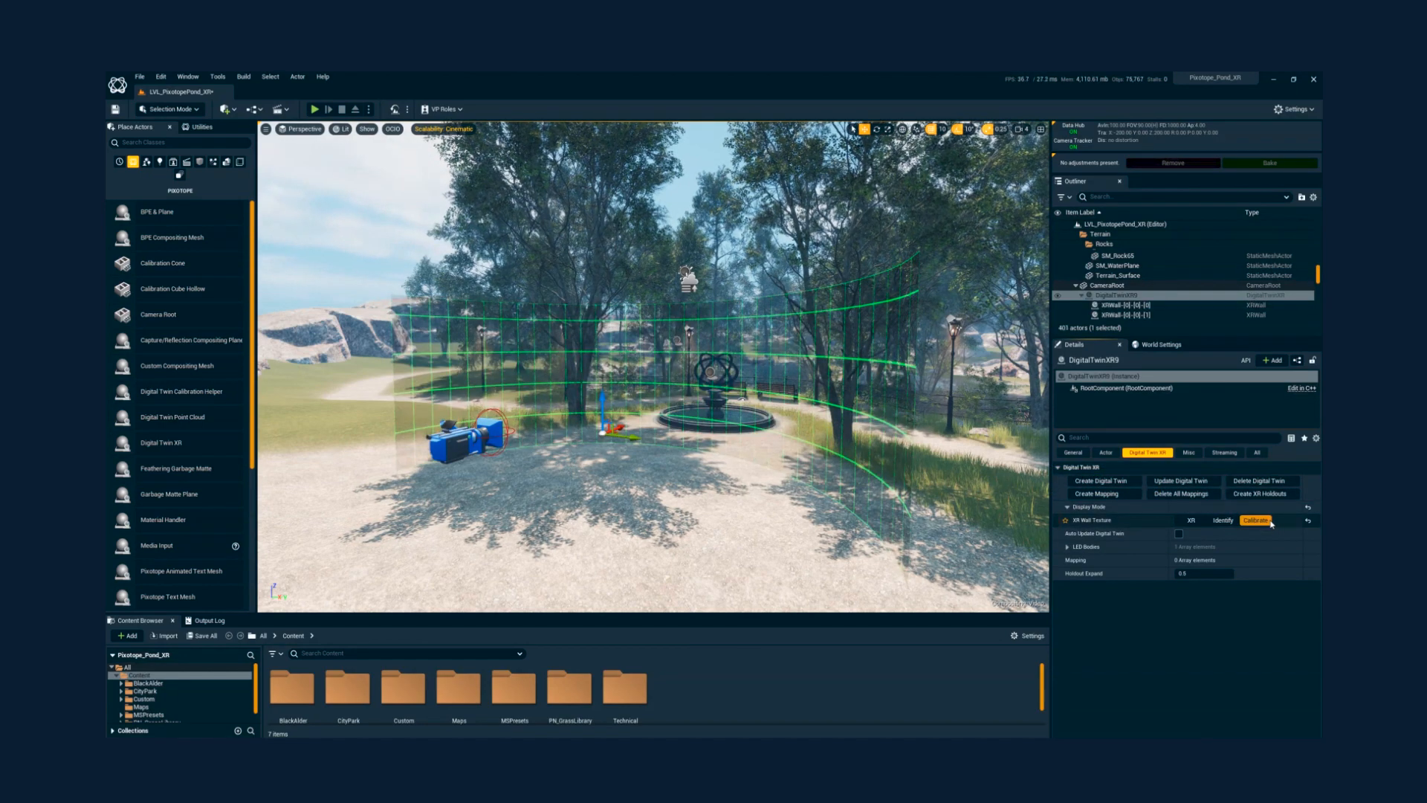